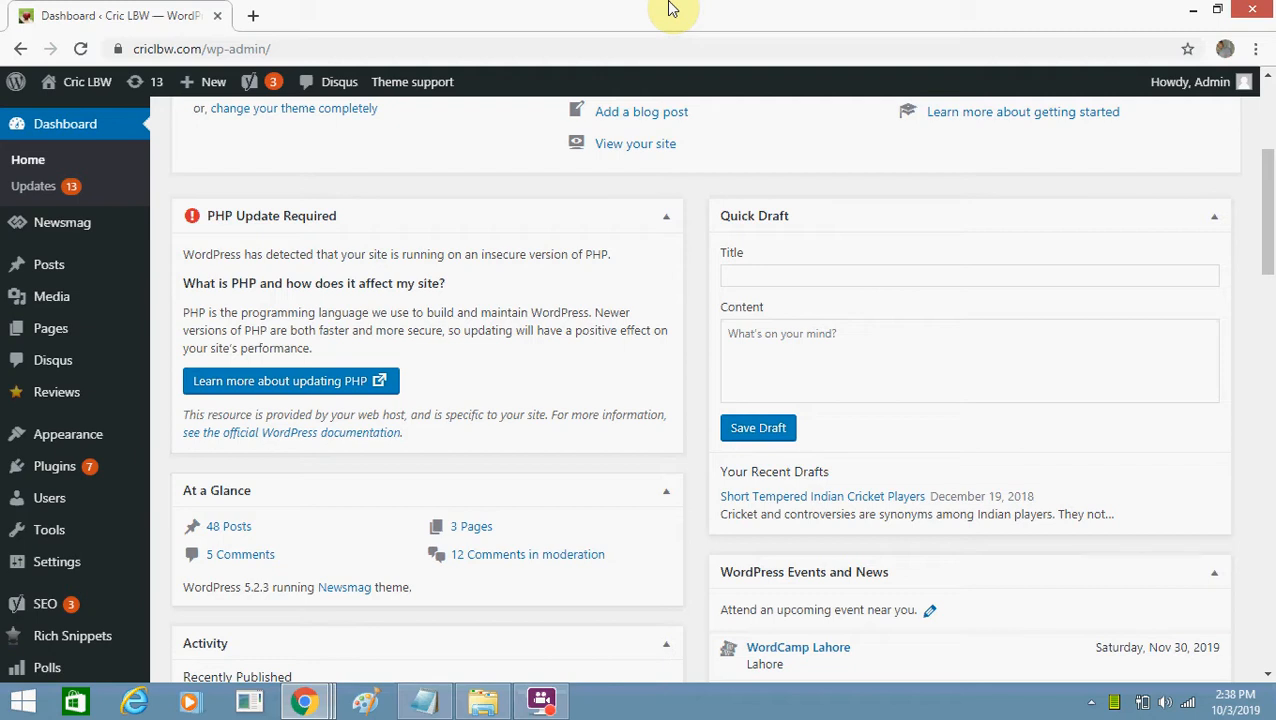
pyautogui.moveTo(193, 217)
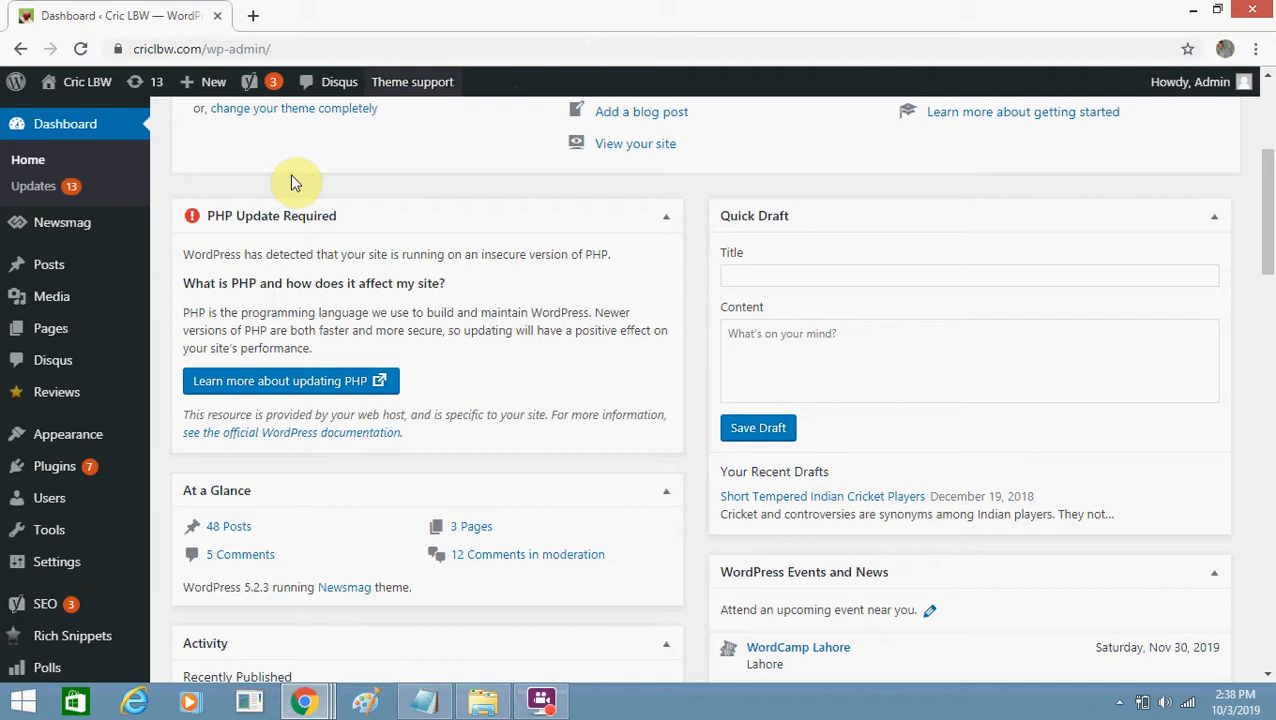
pyautogui.moveTo(337, 470)
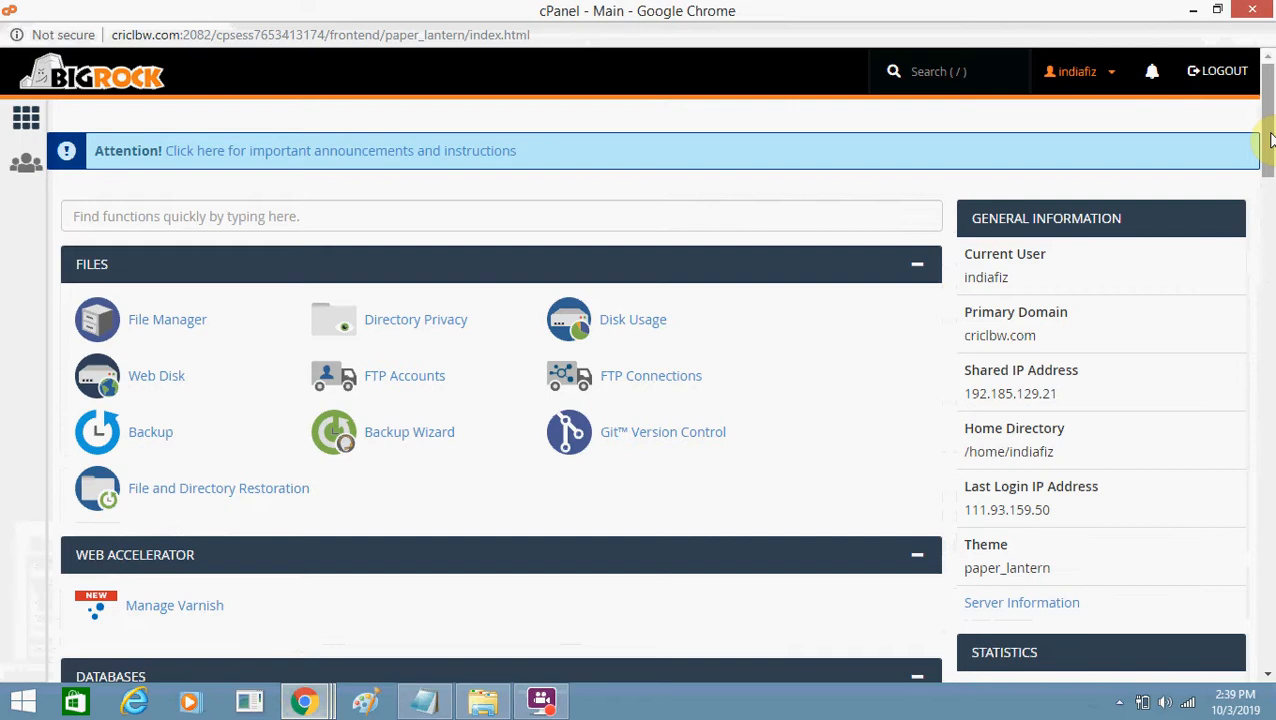
# - Launch MultiPHP Manager from the Software section of the cPanel home page
pyautogui.scroll(-3)
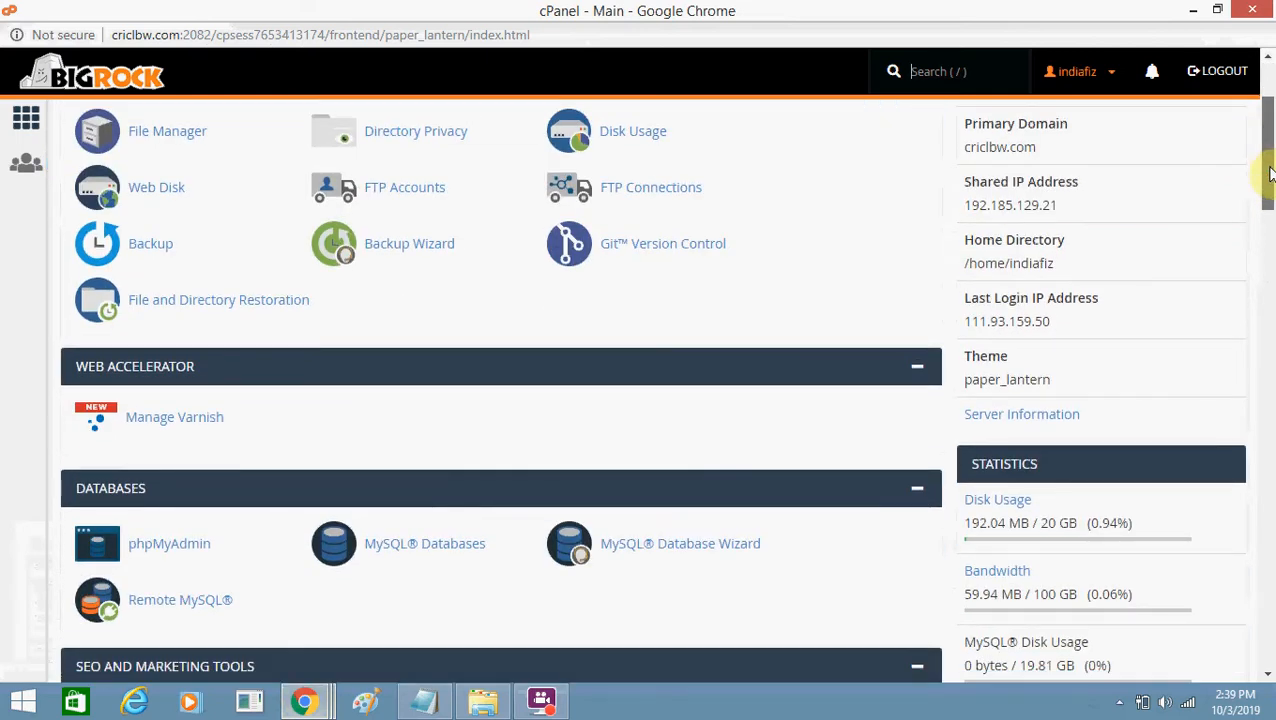
pyautogui.scroll(-3)
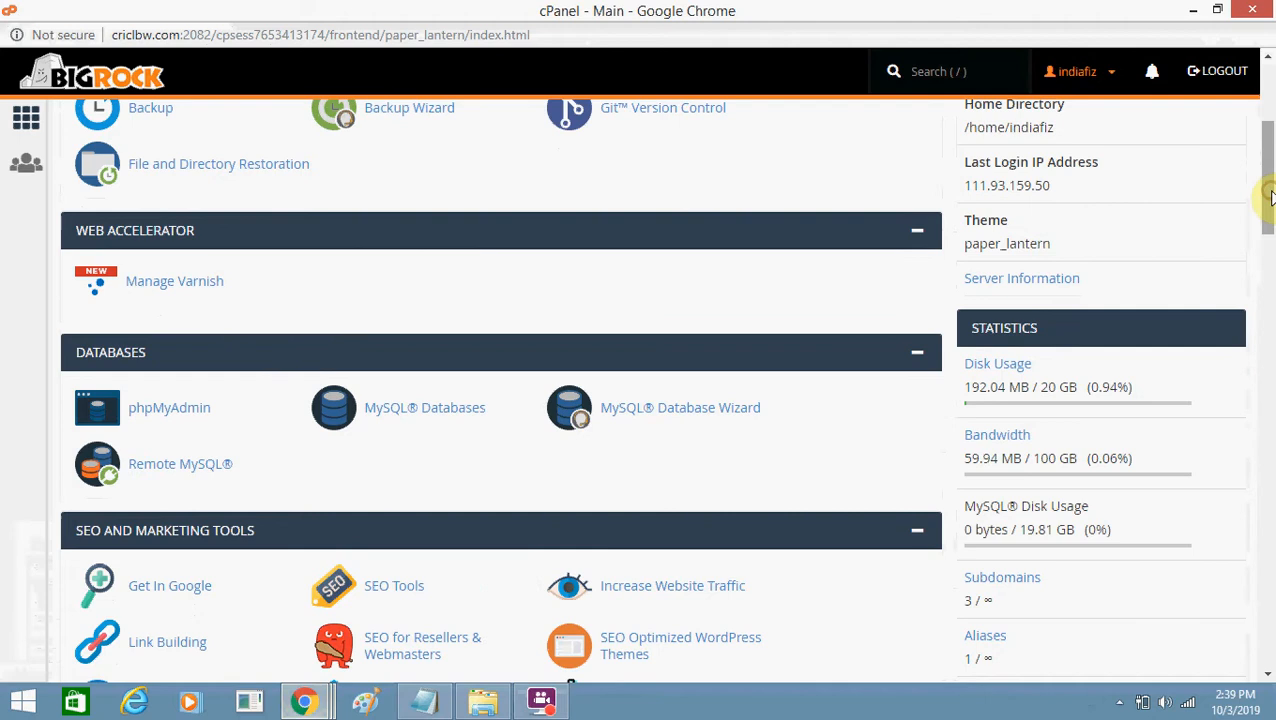
pyautogui.scroll(-3)
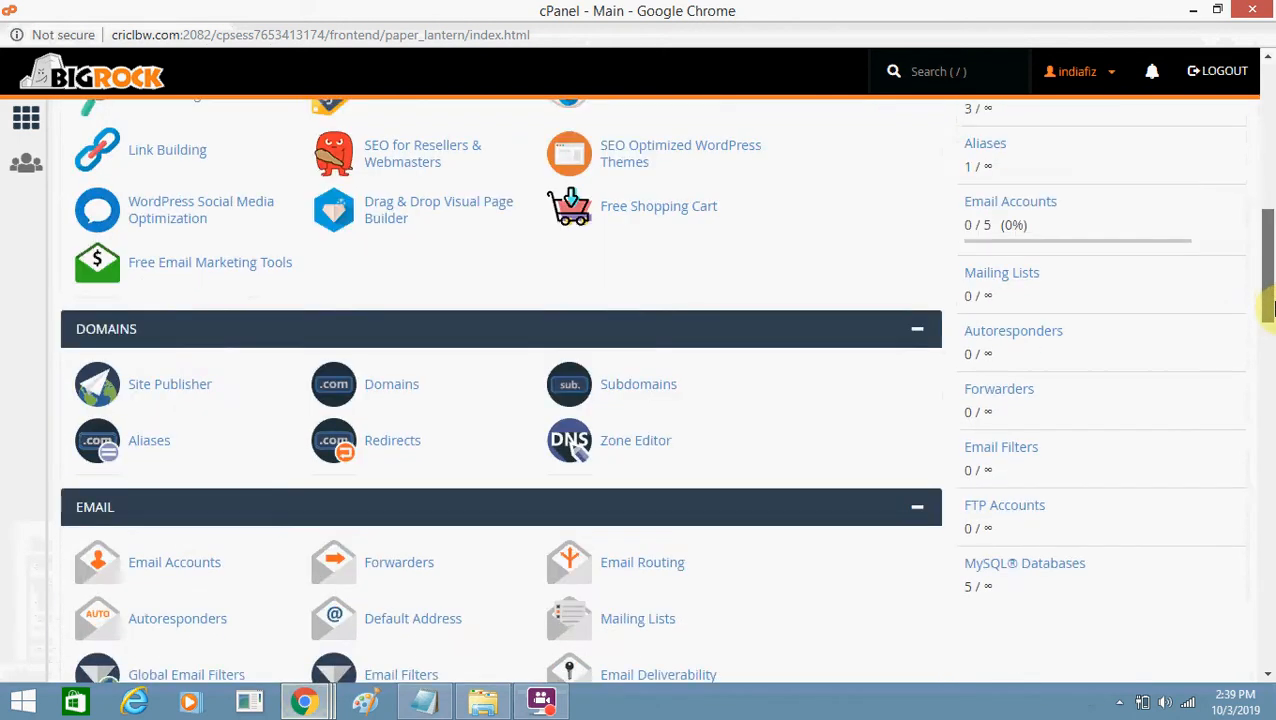
pyautogui.scroll(-3)
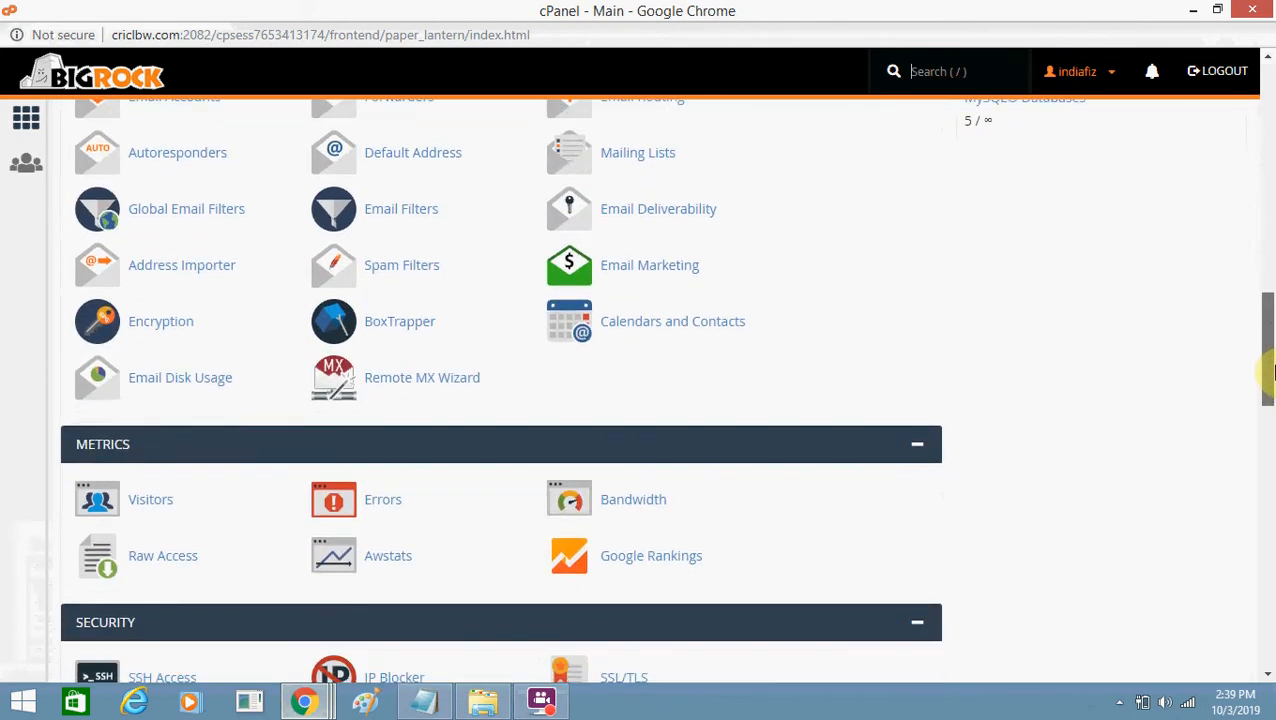
pyautogui.scroll(-3)
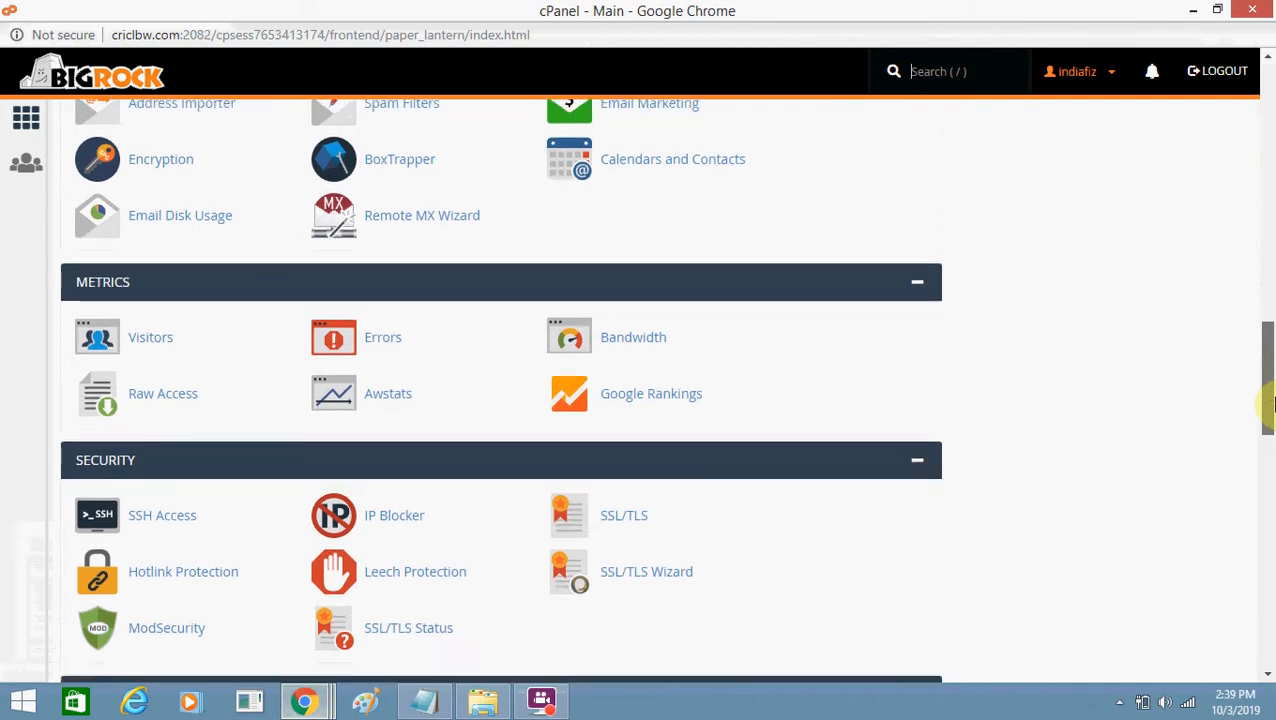
pyautogui.scroll(-3)
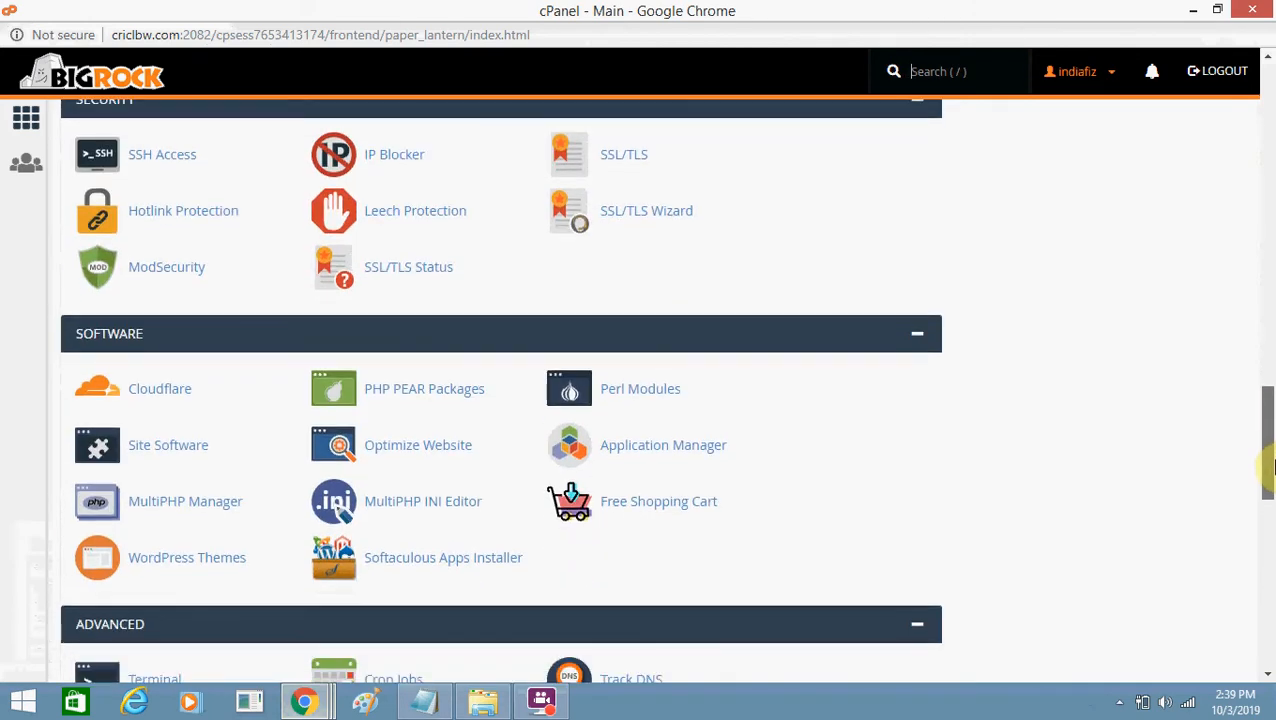
pyautogui.moveTo(30, 391)
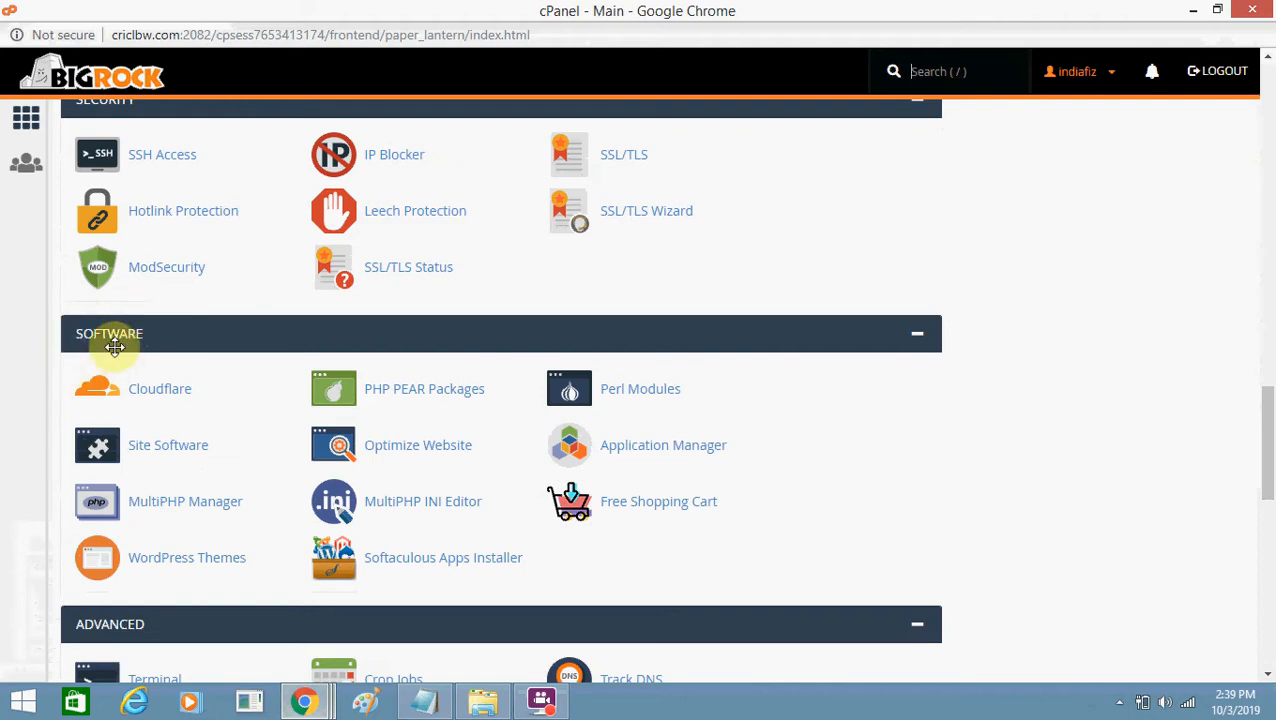
pyautogui.moveTo(204, 390)
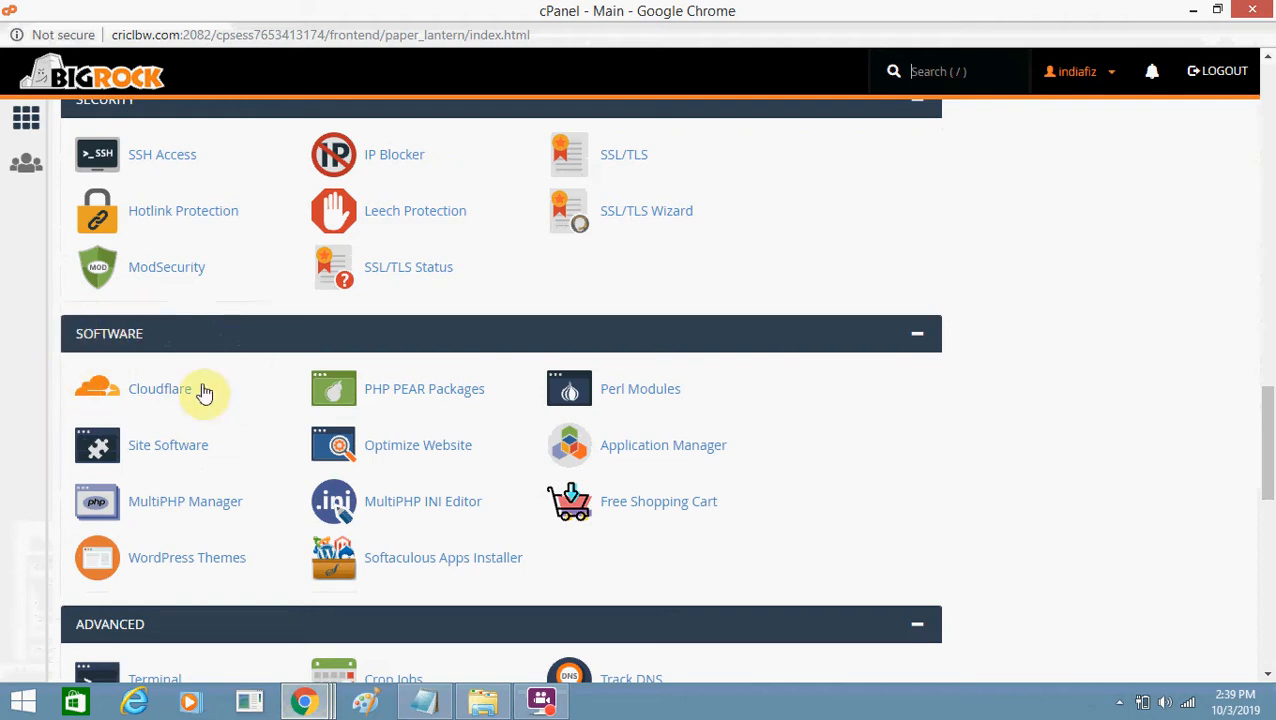
pyautogui.moveTo(173, 517)
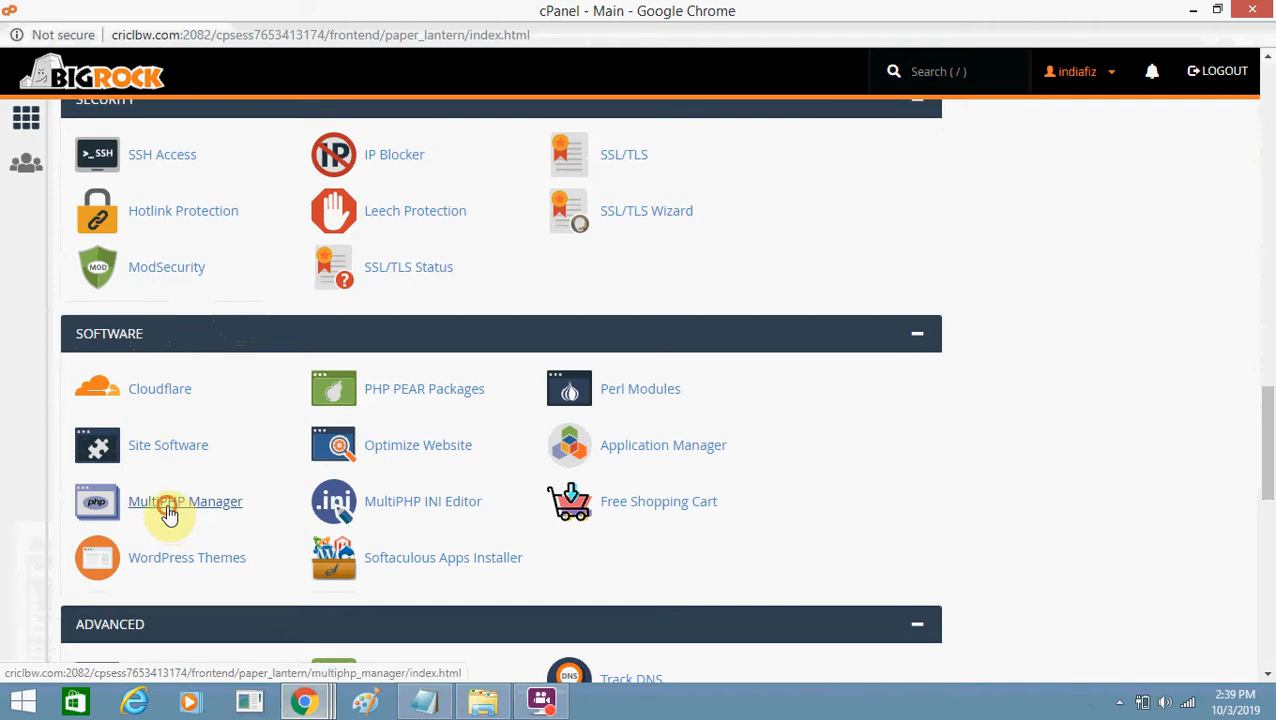
pyautogui.click(185, 501)
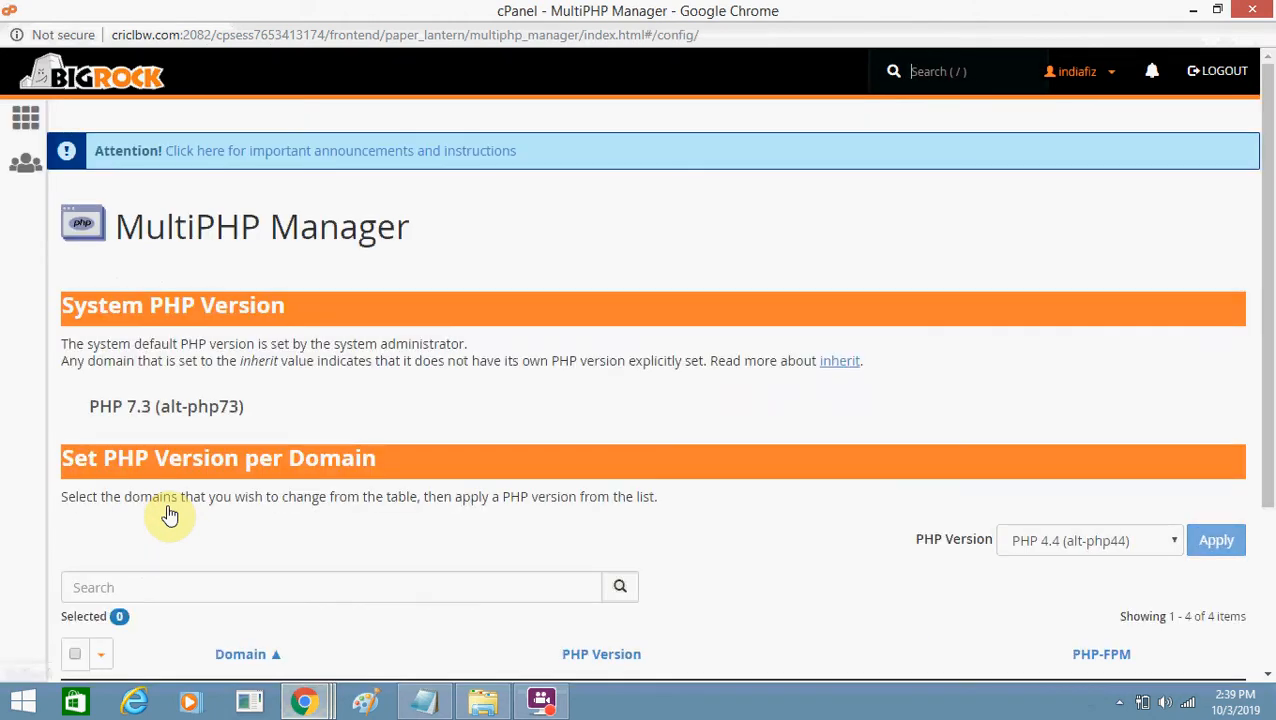
pyautogui.scroll(-3)
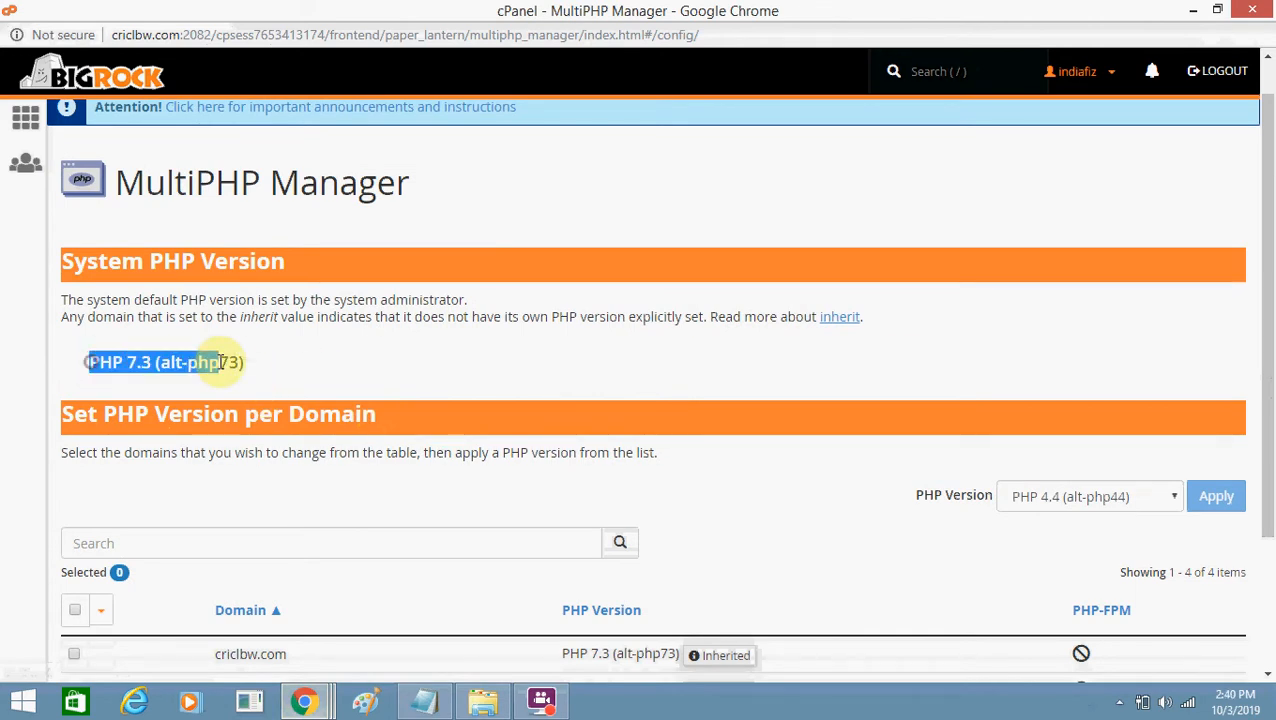
pyautogui.scroll(-3)
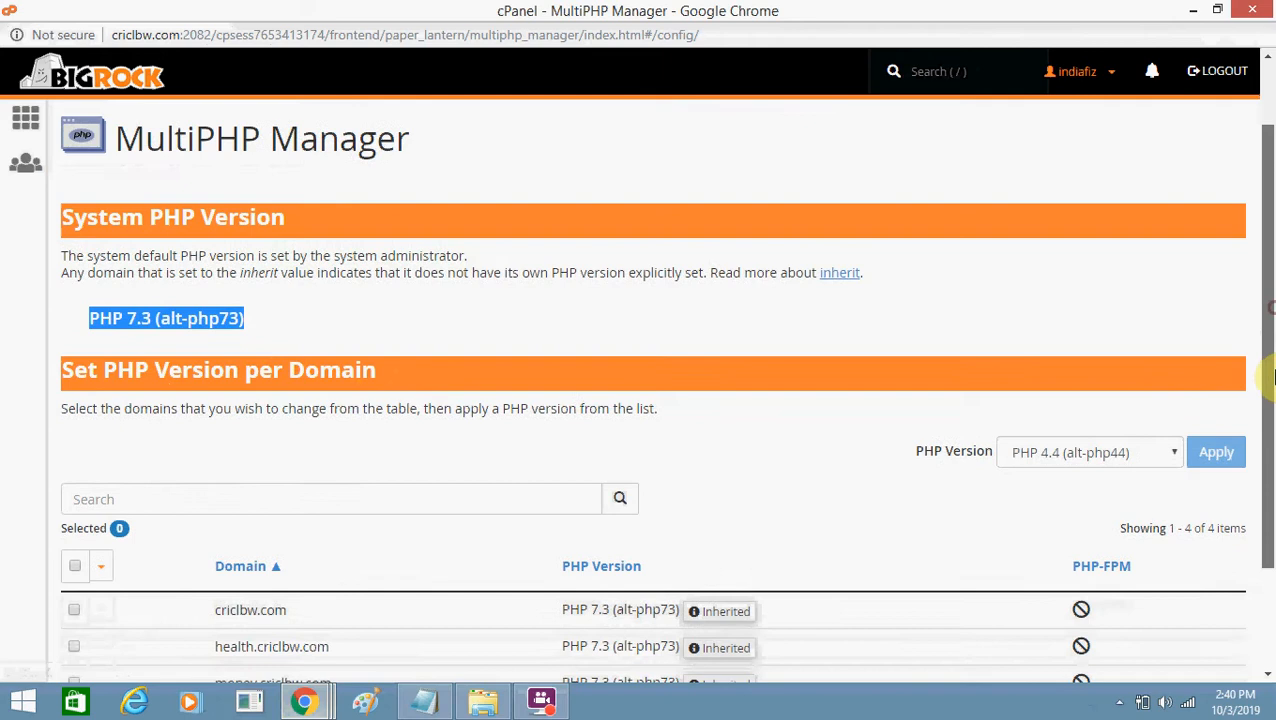
pyautogui.scroll(-3)
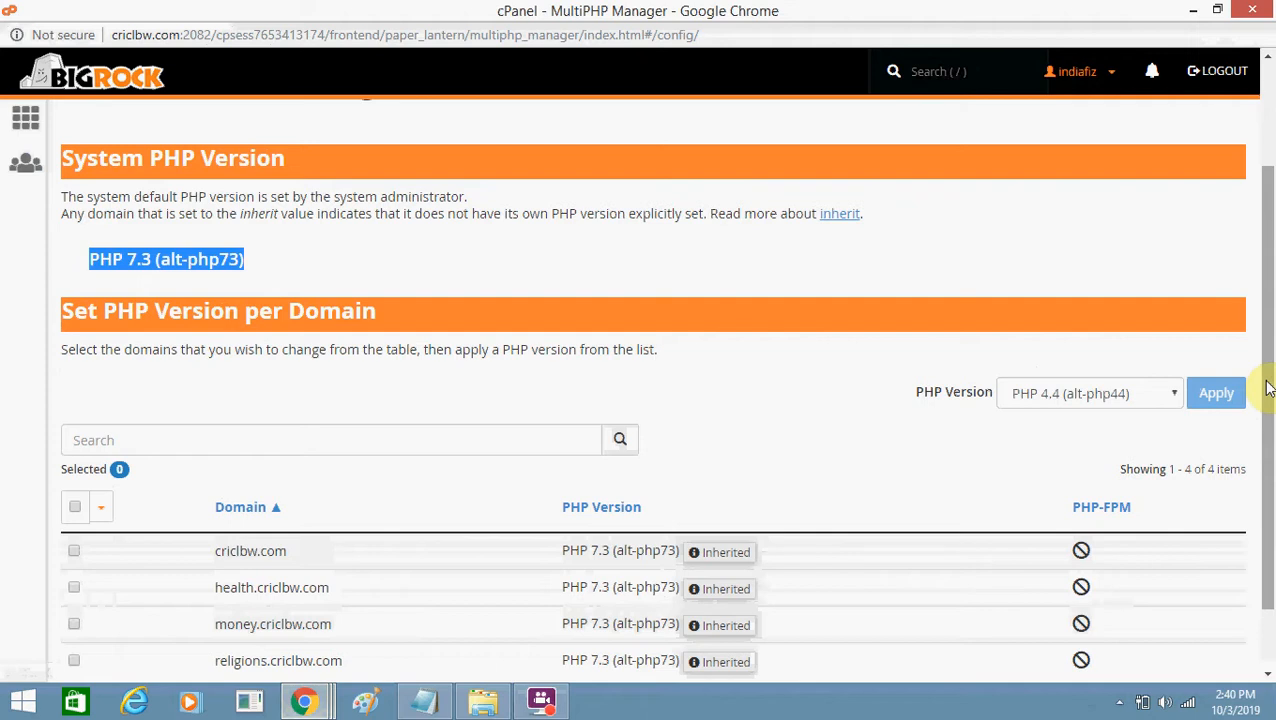
pyautogui.moveTo(378, 557)
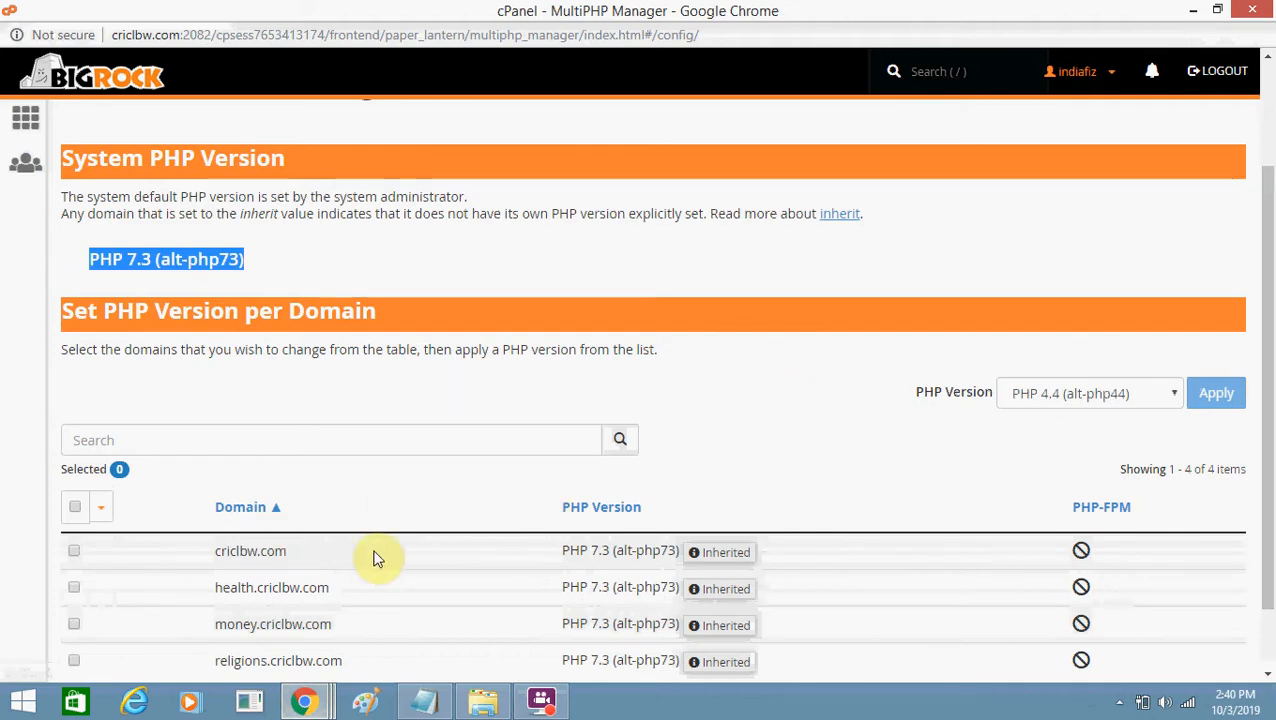
pyautogui.moveTo(74, 551)
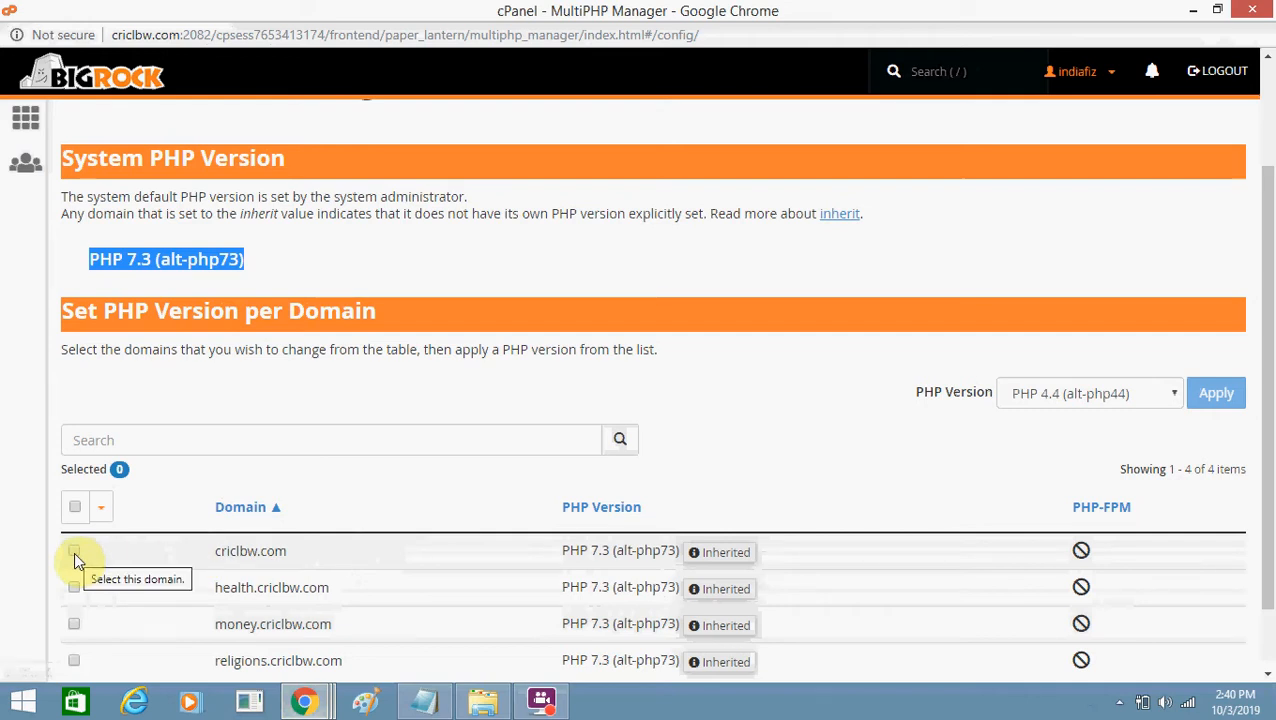
# - Select criclbw.com and apply PHP 7.2 (alt-php72) to it in place of inherited 7.3
pyautogui.click(74, 551)
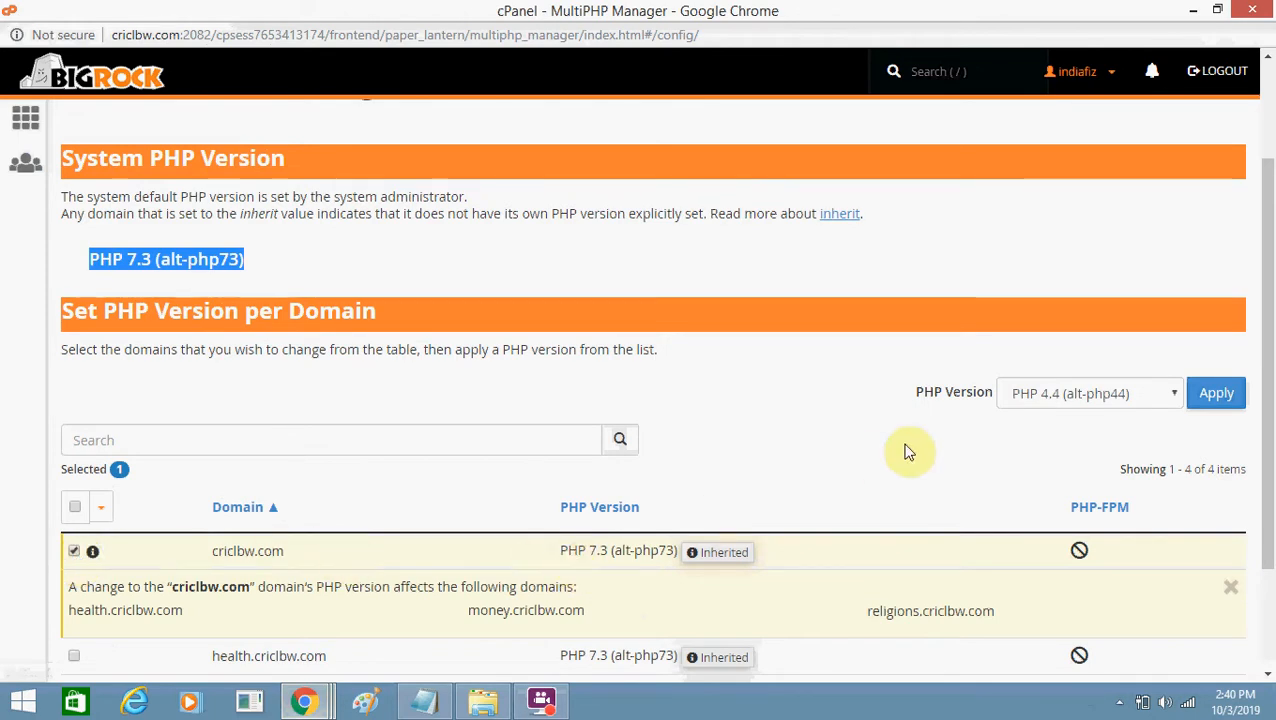
pyautogui.moveTo(1143, 391)
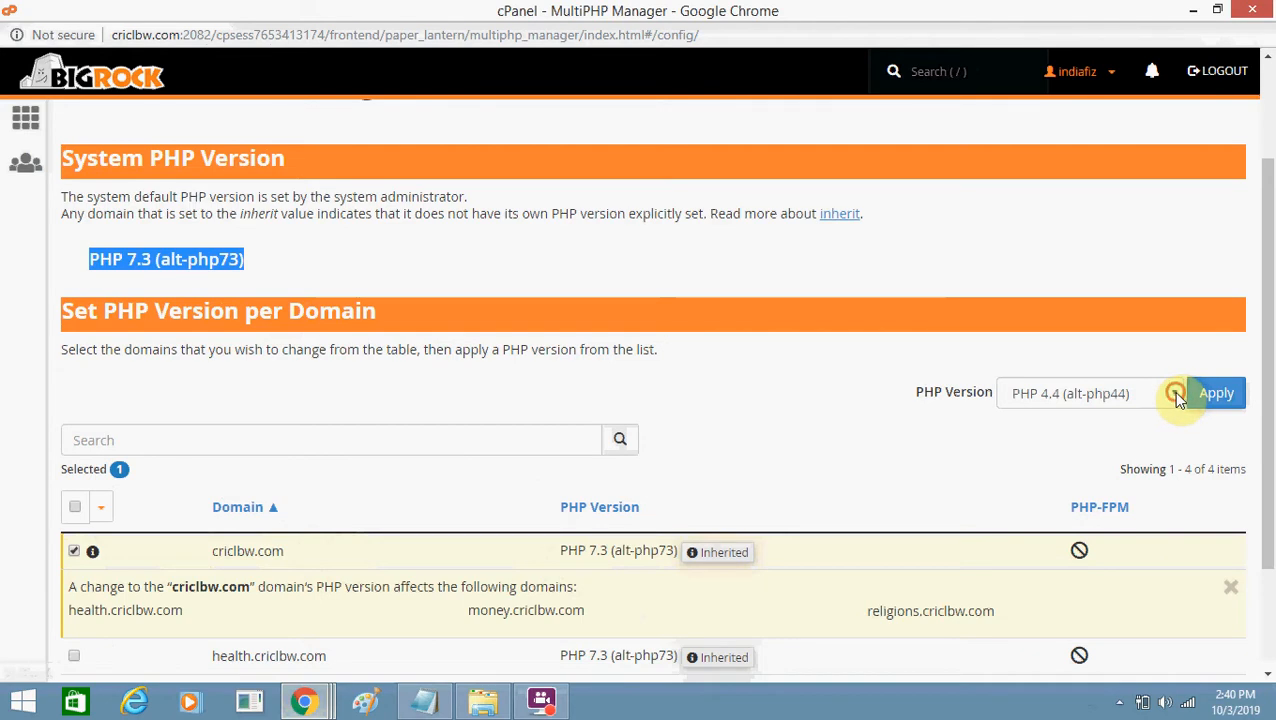
pyautogui.click(1088, 393)
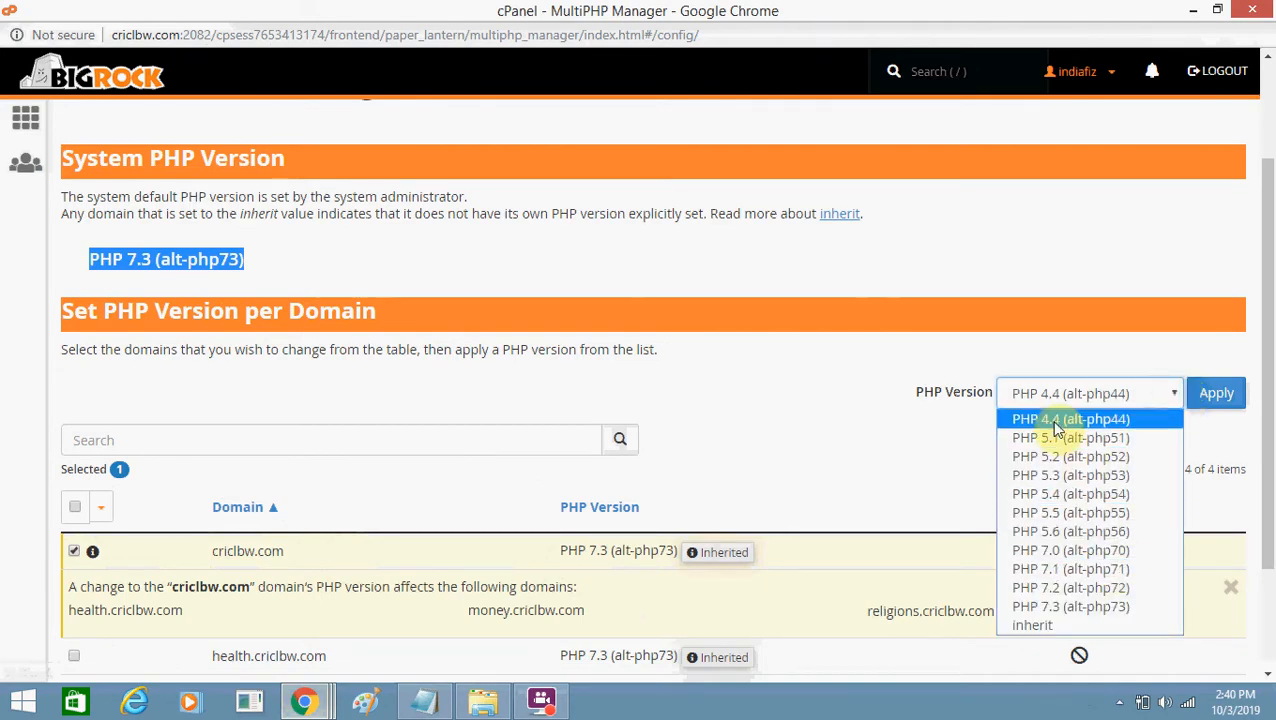
pyautogui.moveTo(1079, 625)
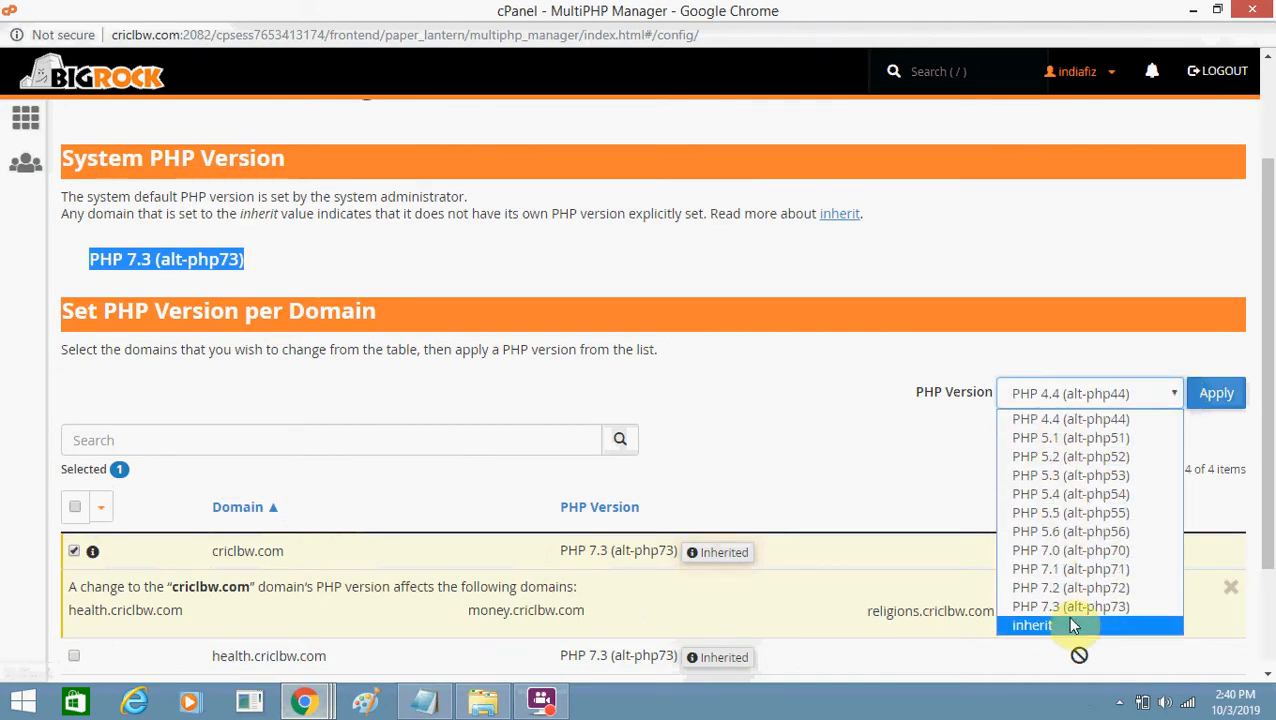
pyautogui.moveTo(1070, 607)
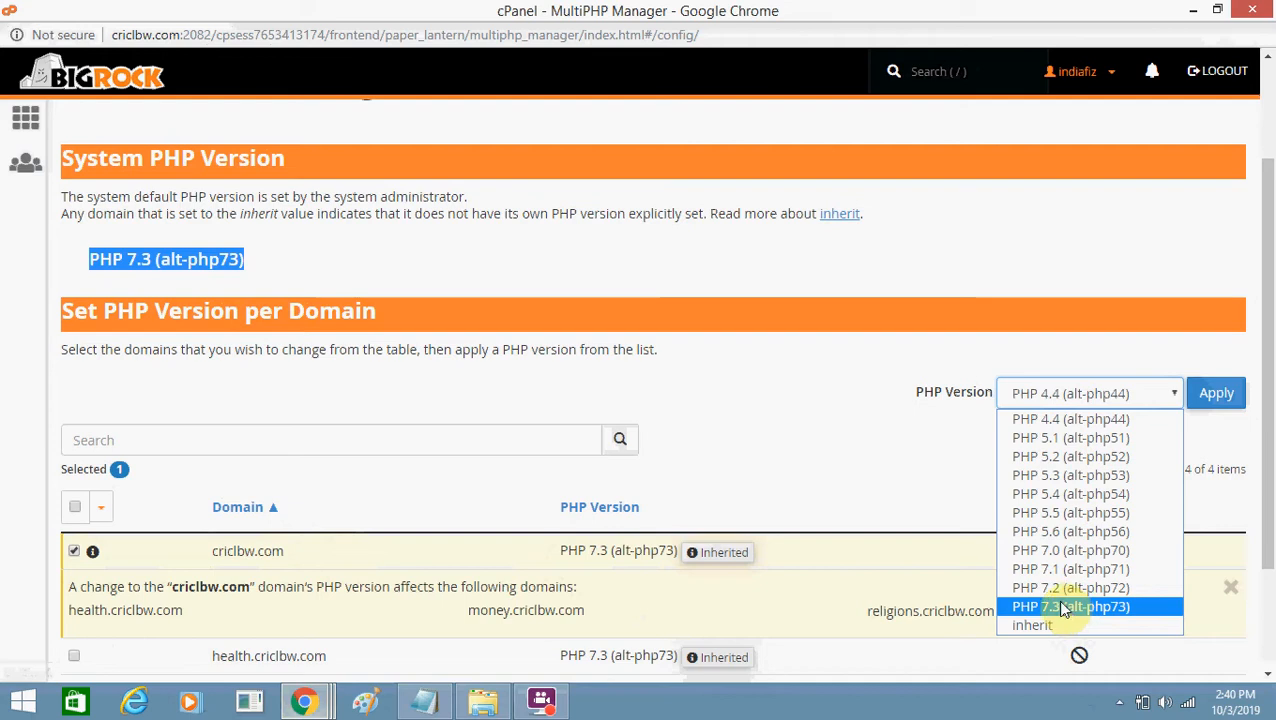
pyautogui.click(1070, 587)
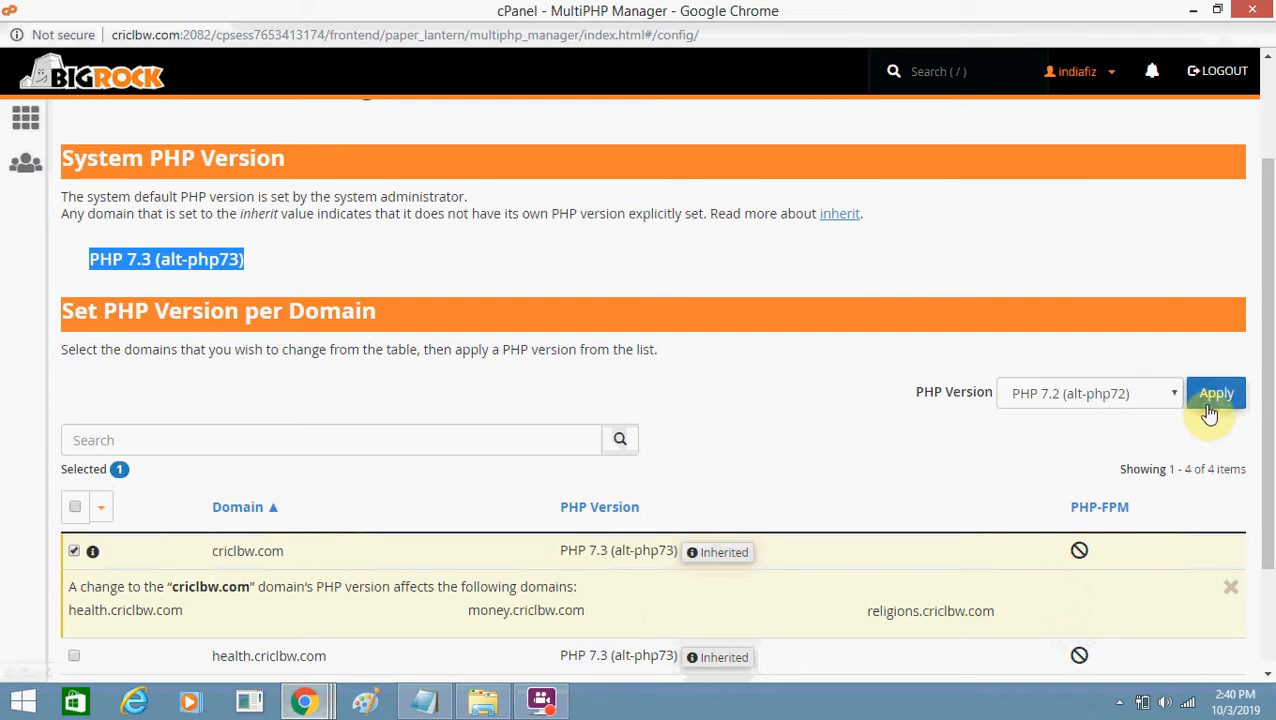
pyautogui.click(1216, 392)
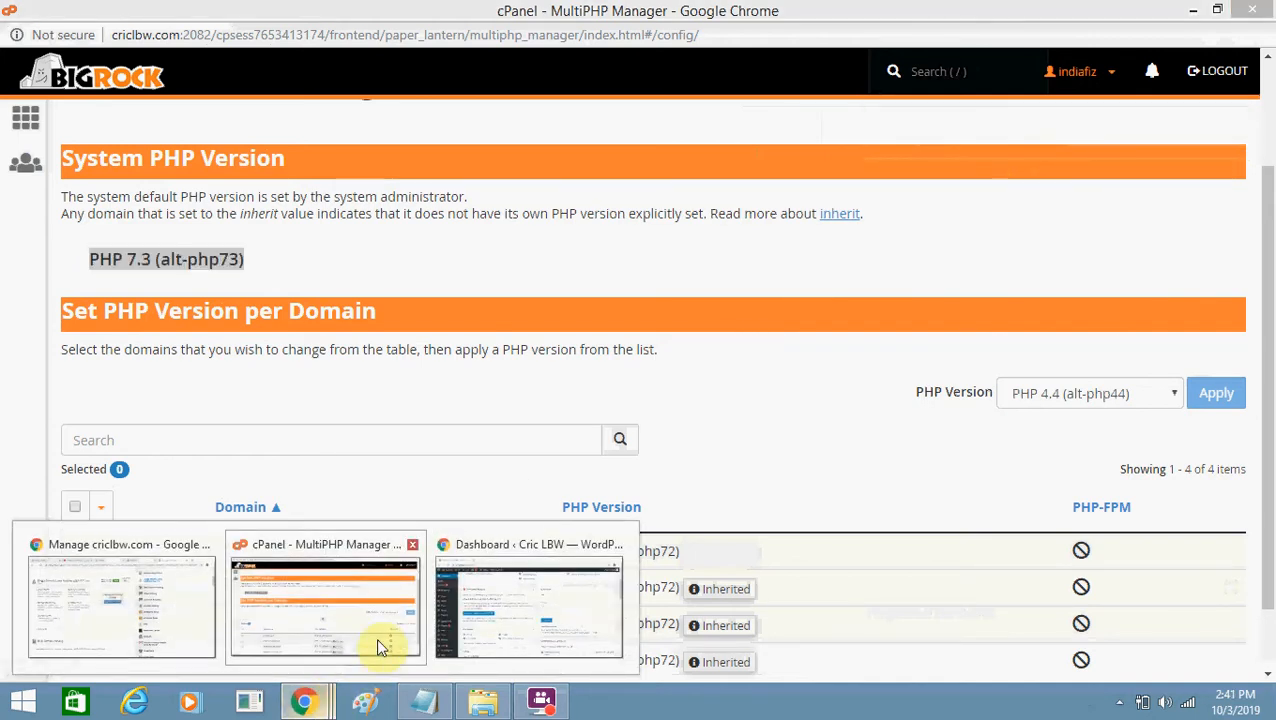
# - Return to the WordPress dashboard, reload it and confirm the PHP Update Required notice is gone
pyautogui.click(528, 600)
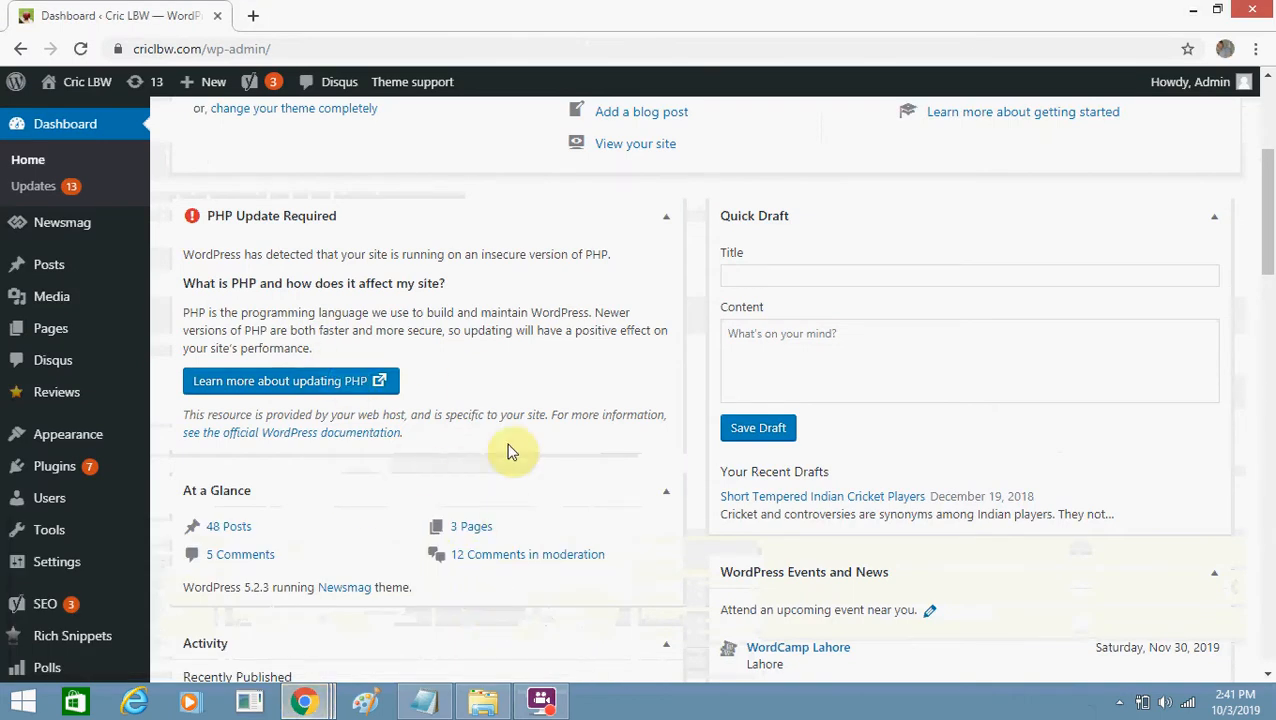
pyautogui.scroll(3)
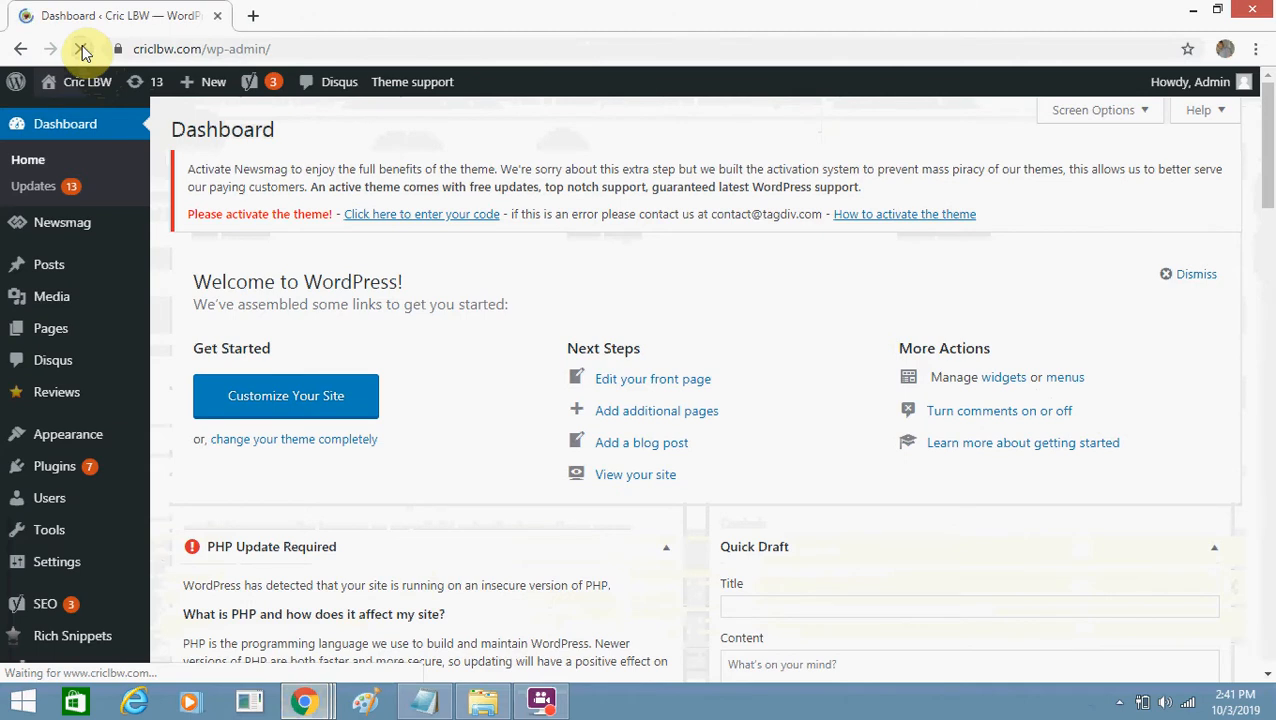
pyautogui.click(84, 48)
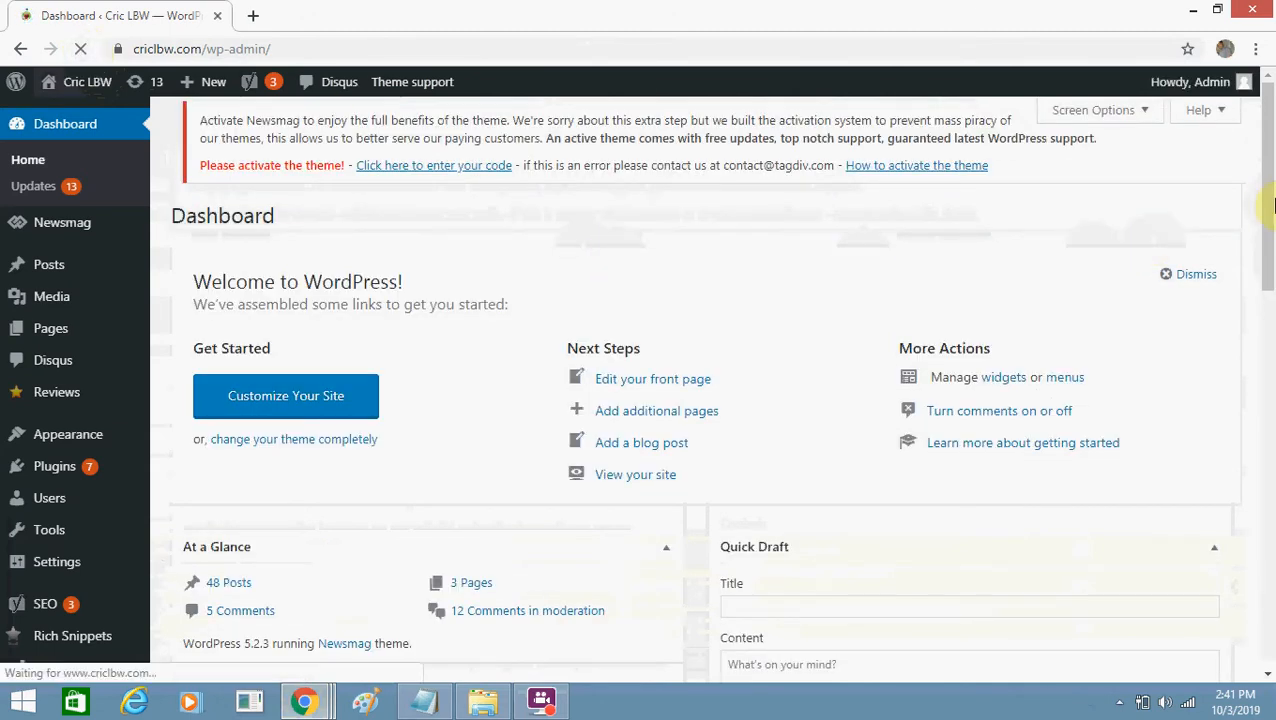
pyautogui.scroll(-3)
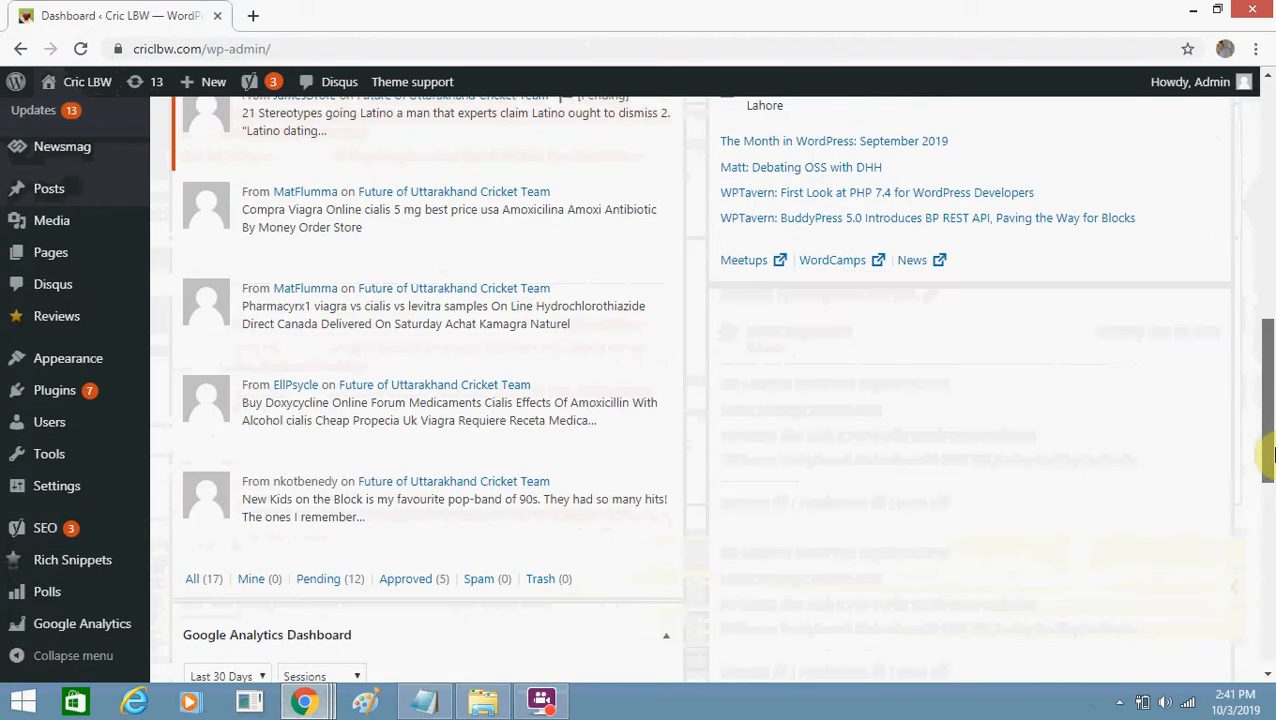
pyautogui.scroll(-3)
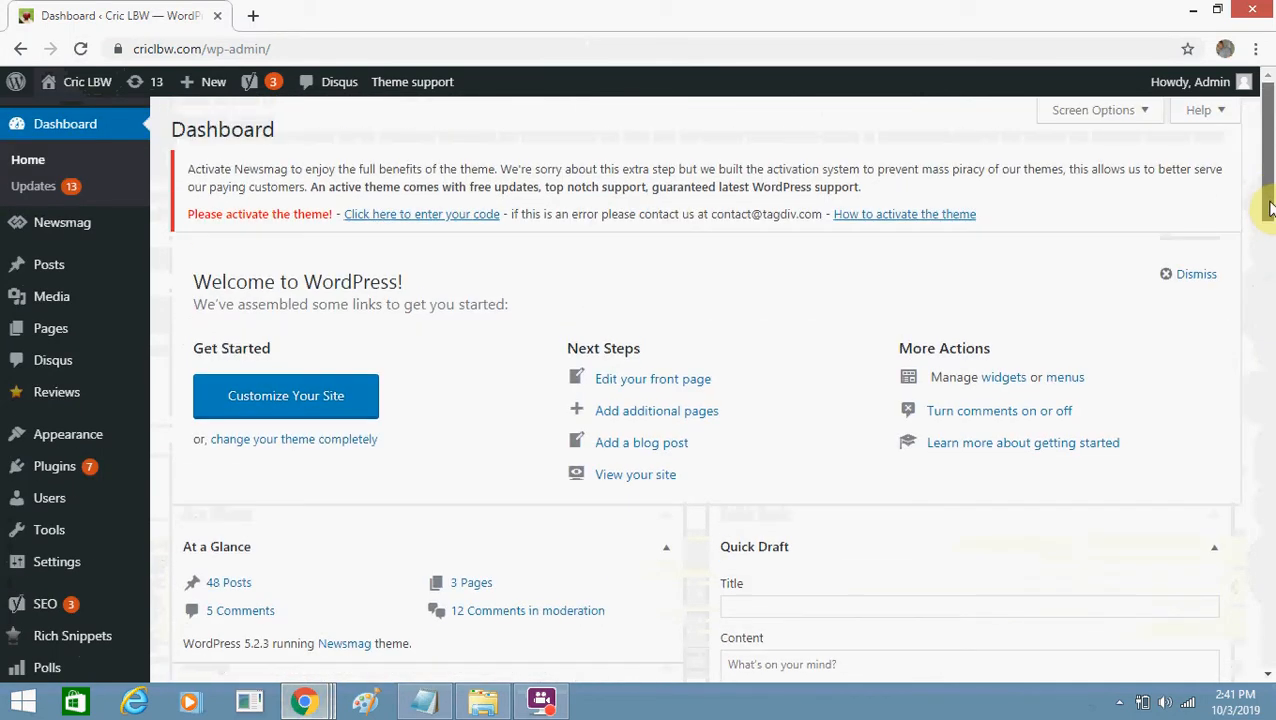
pyautogui.scroll(-3)
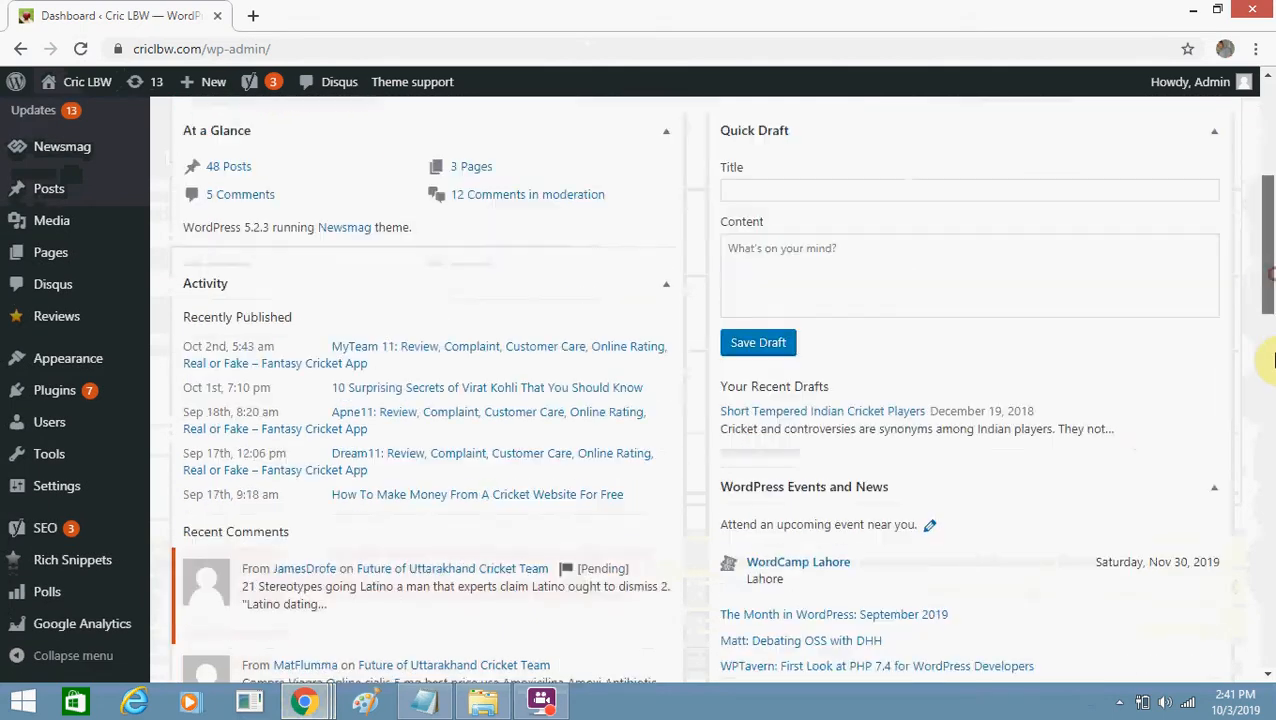
pyautogui.scroll(-3)
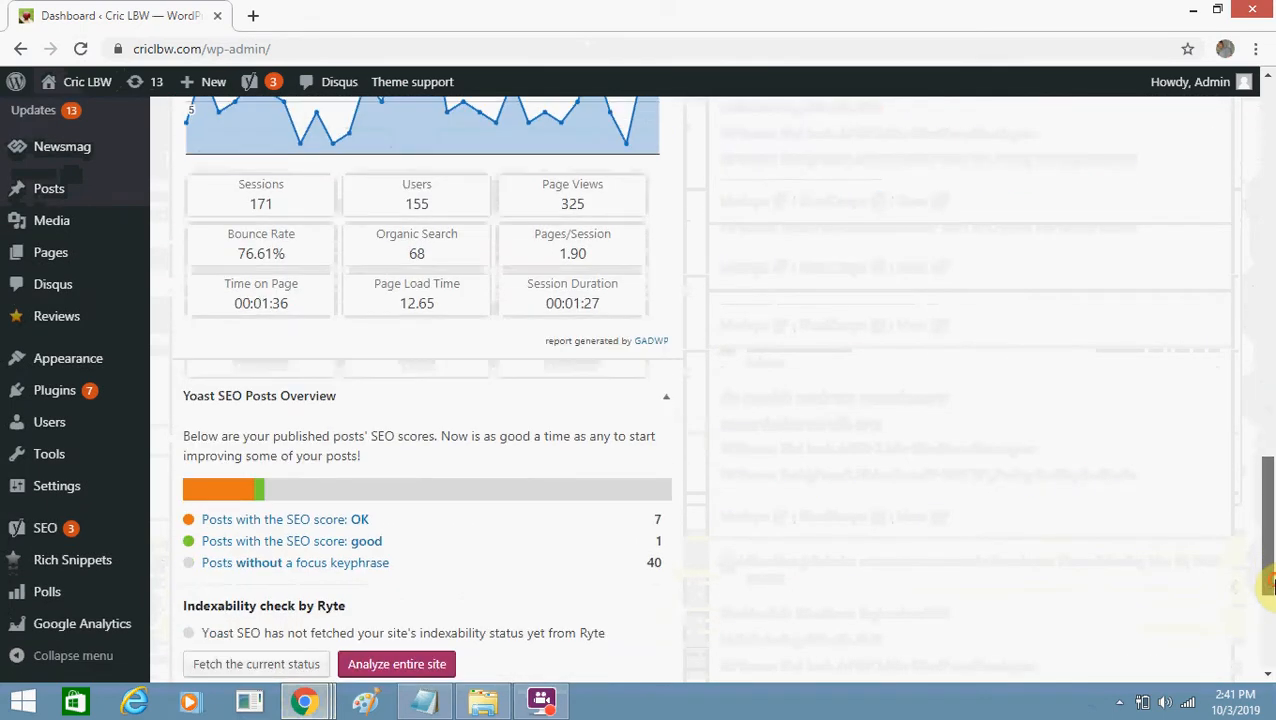